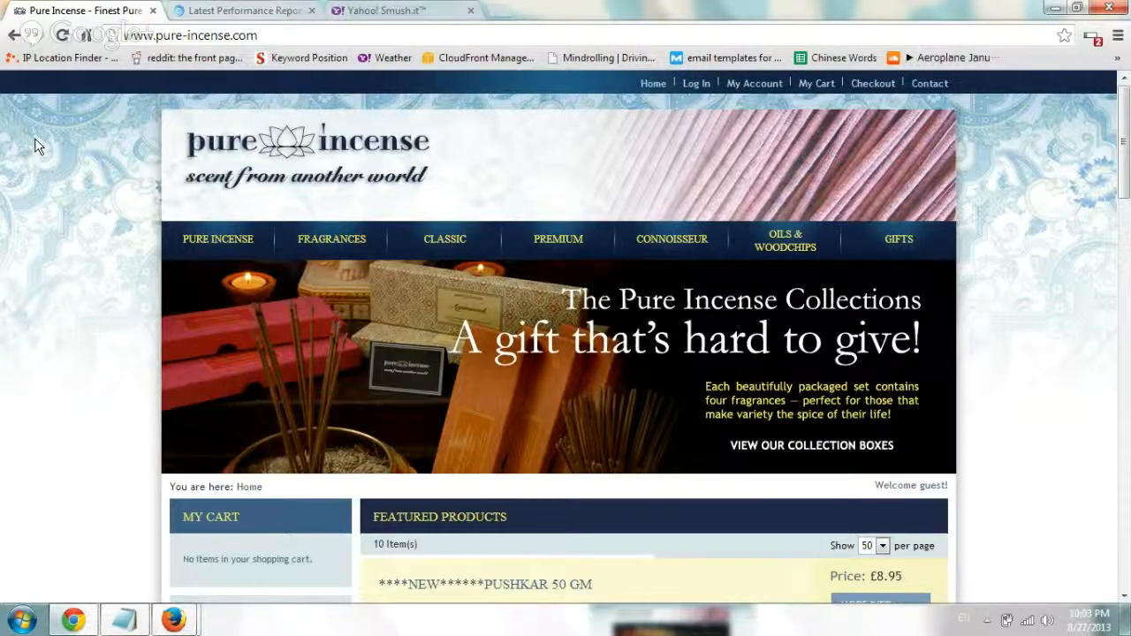
- Show the GTmetrix report for pure-incense.com: Page Speed 65%, YSlow 67%, both grade D
click(193, 35)
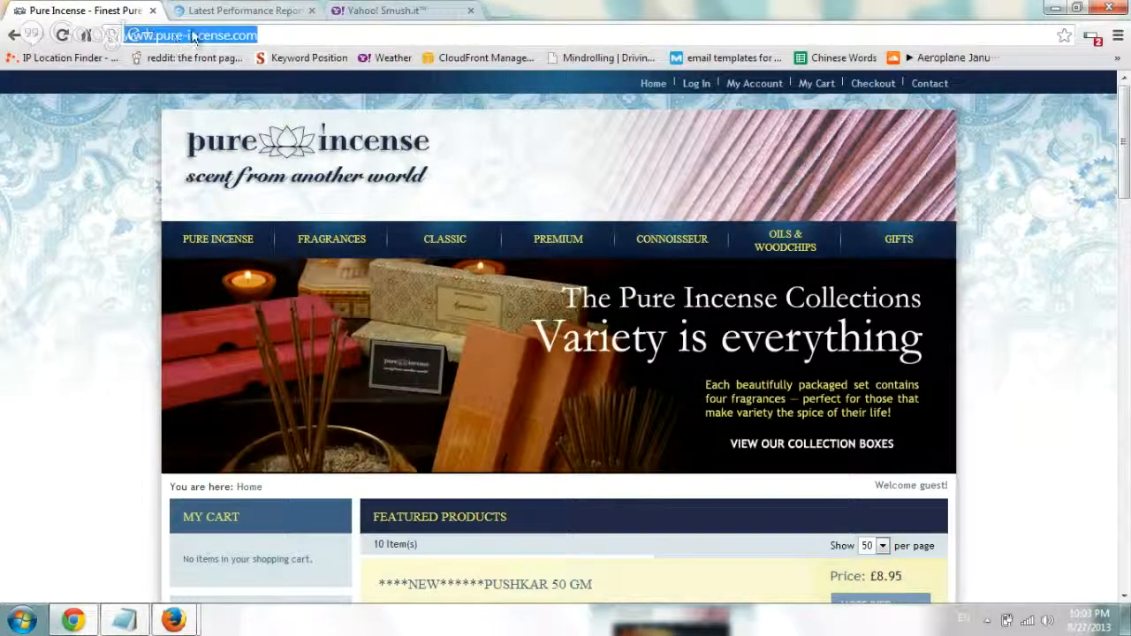
click(243, 9)
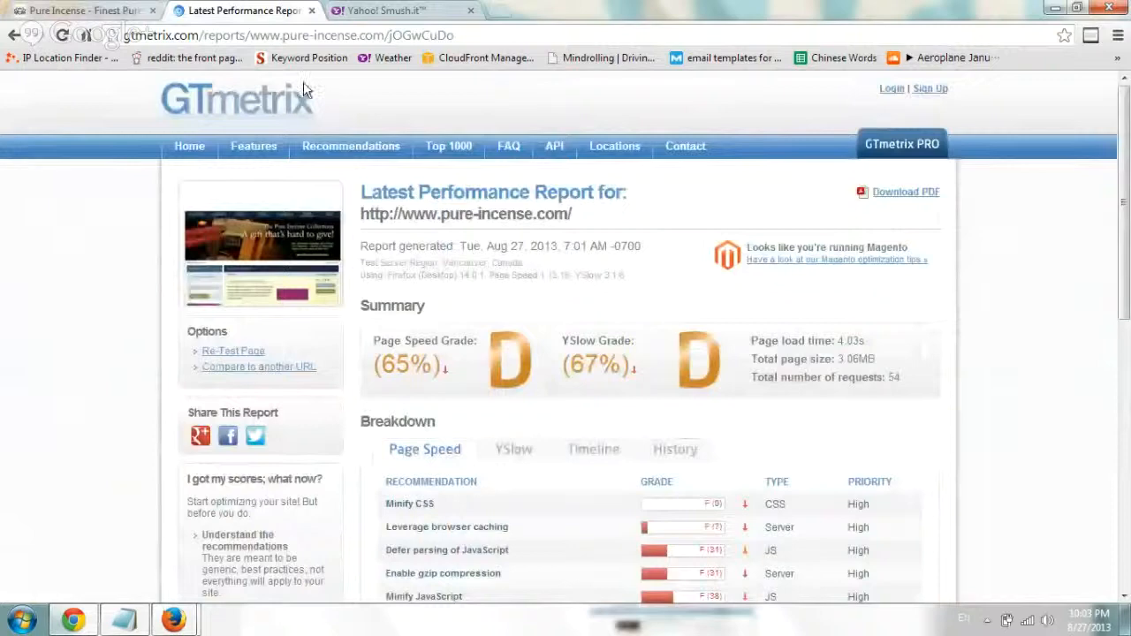
mouse_move(729, 226)
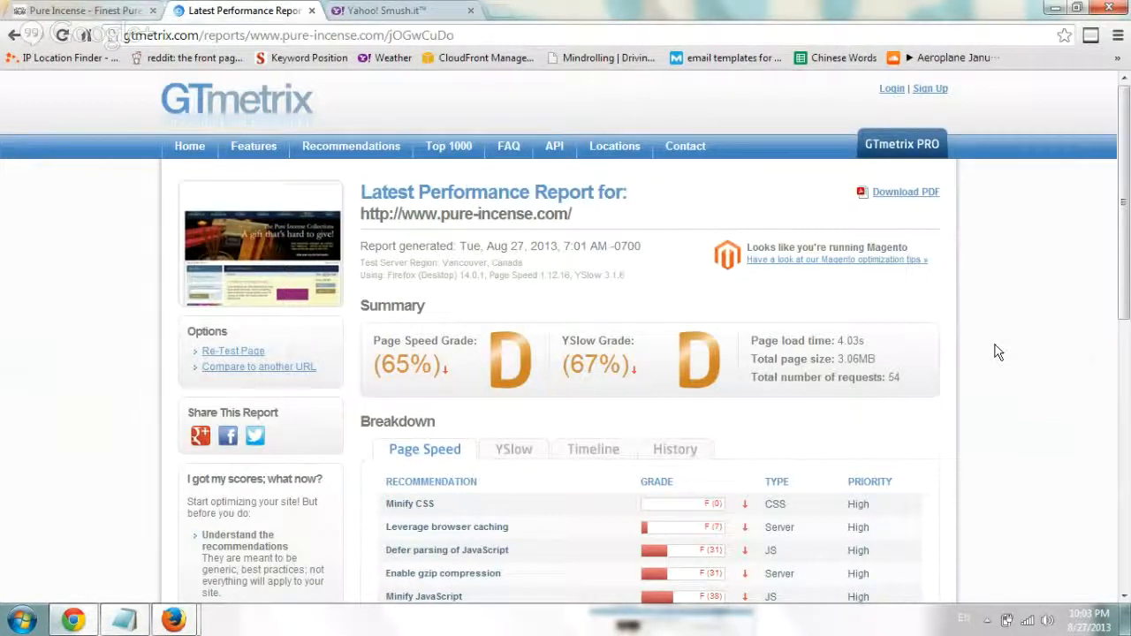
mouse_move(979, 325)
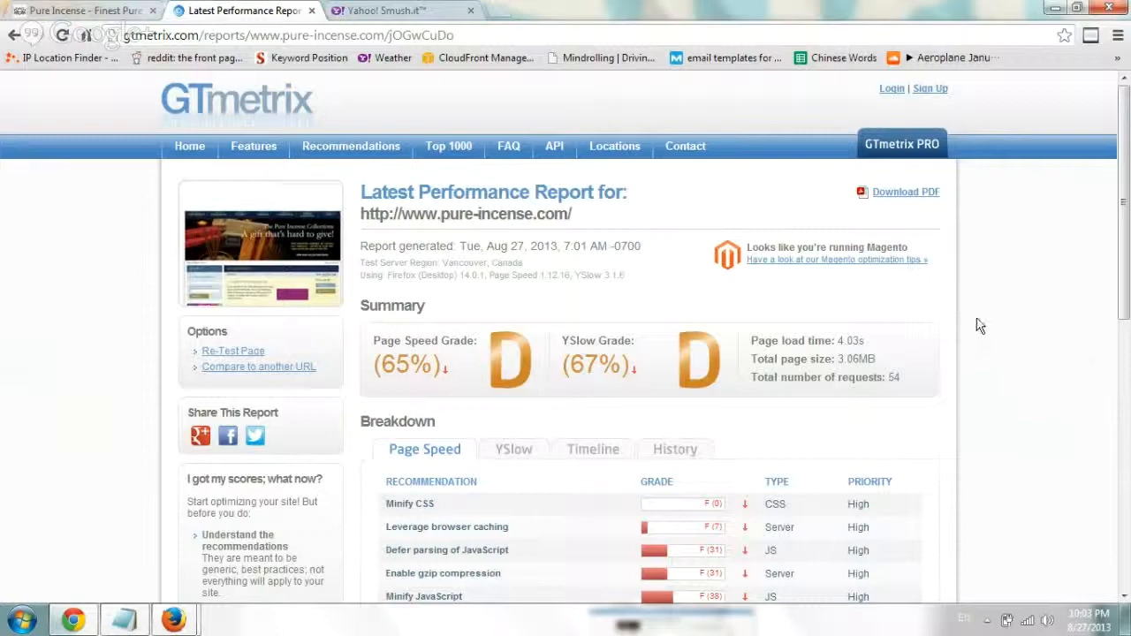
- Review the Optimize images recommendation (279.6KiB lossless savings), then switch to Yahoo Smush.it
scroll(down, 3)
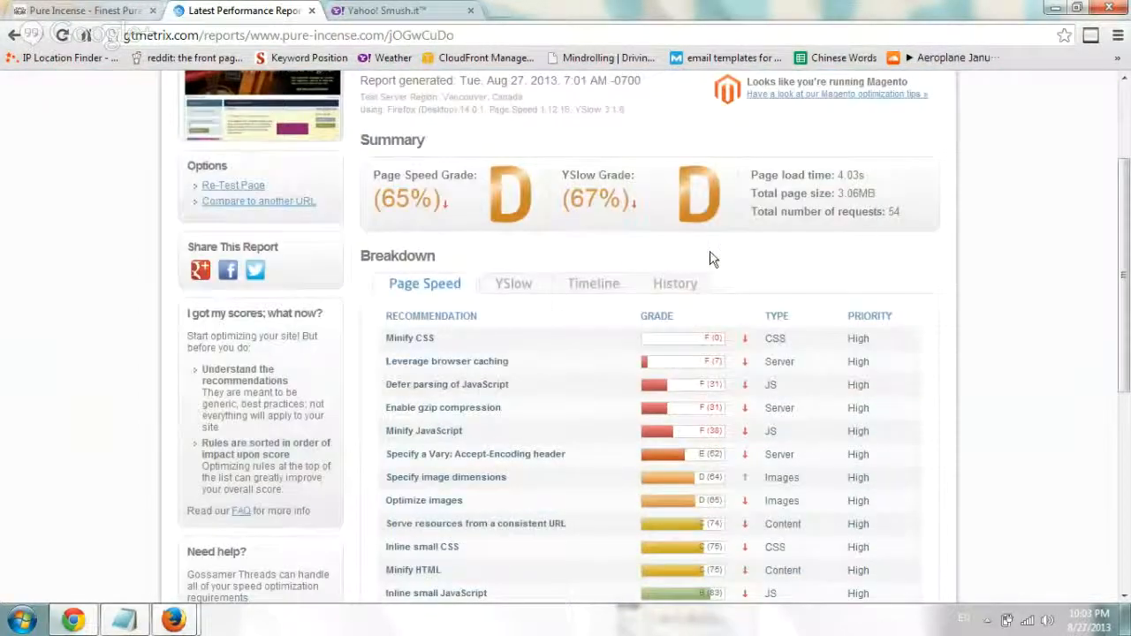
scroll(down, 3)
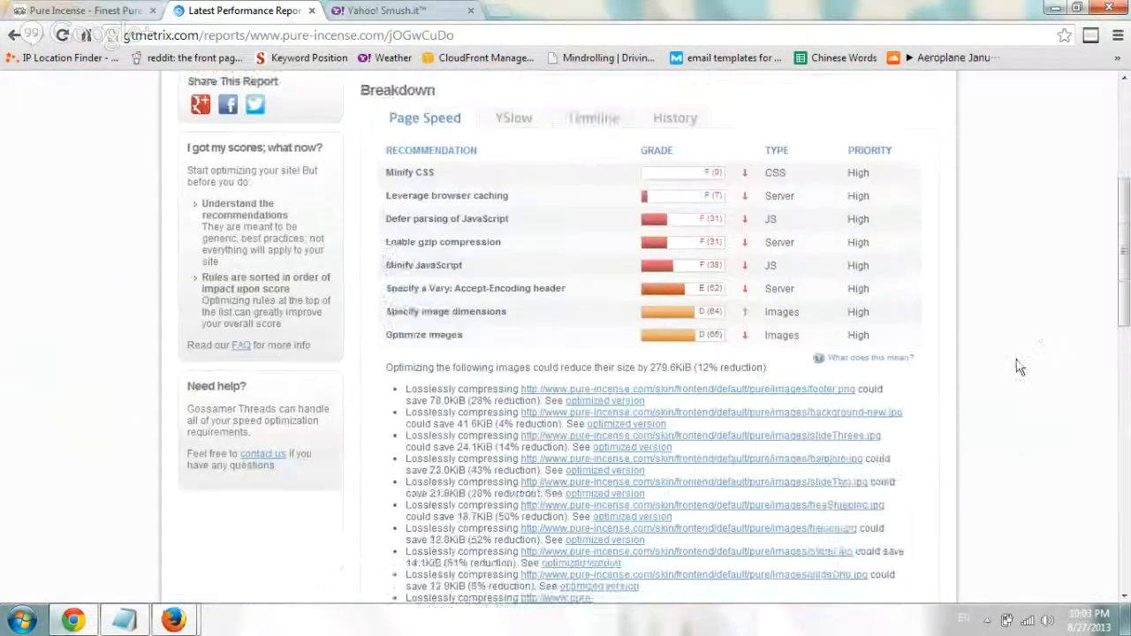
scroll(down, 3)
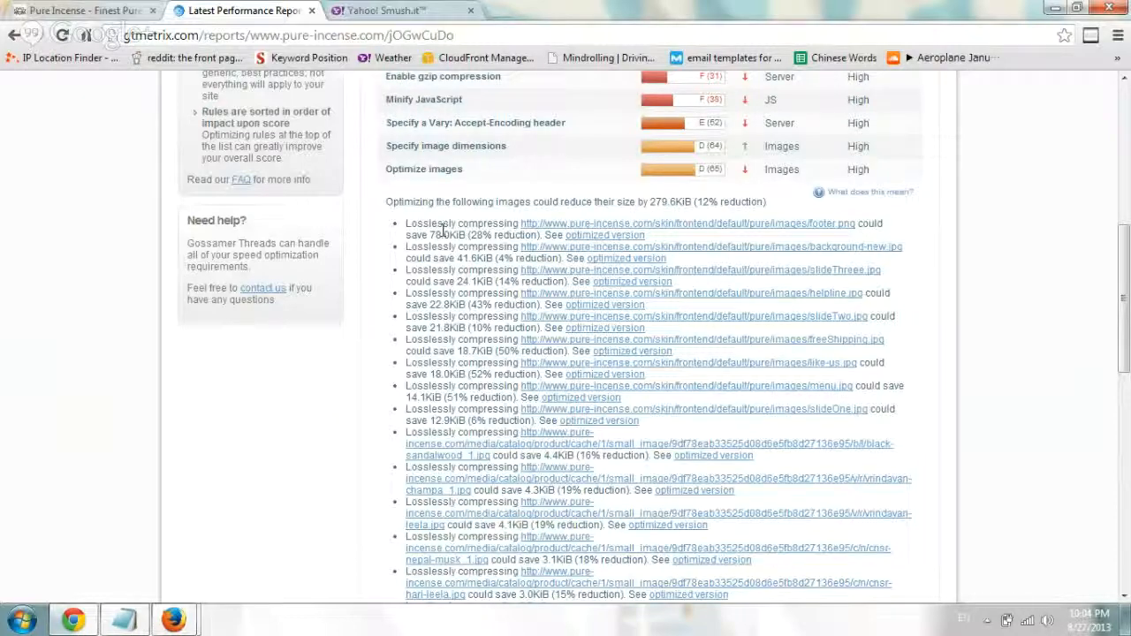
scroll(up, 3)
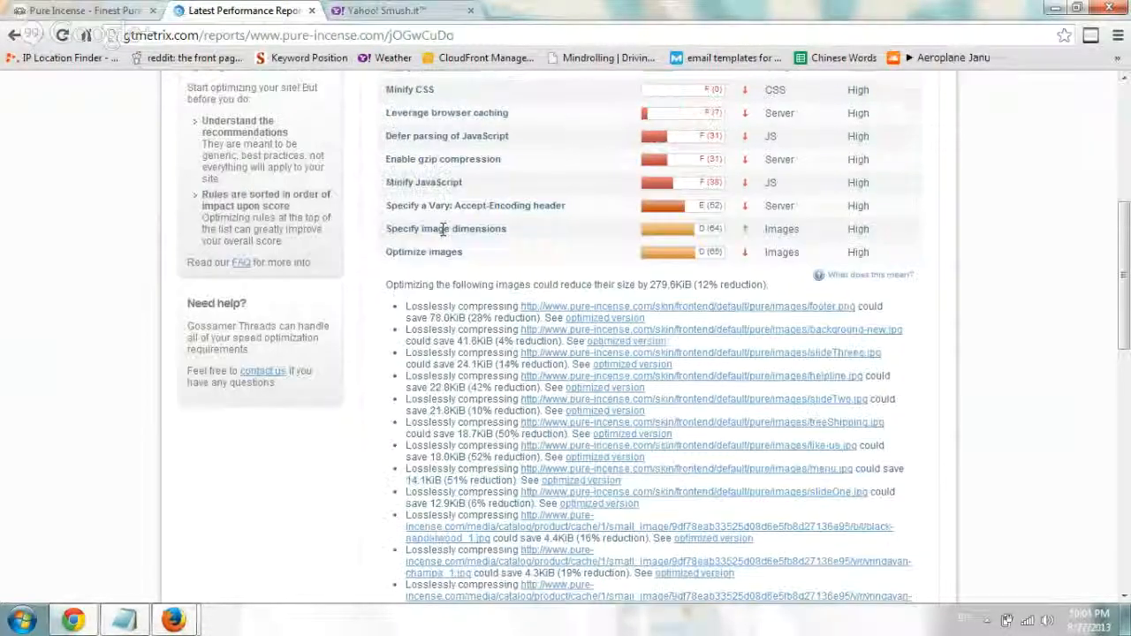
click(398, 10)
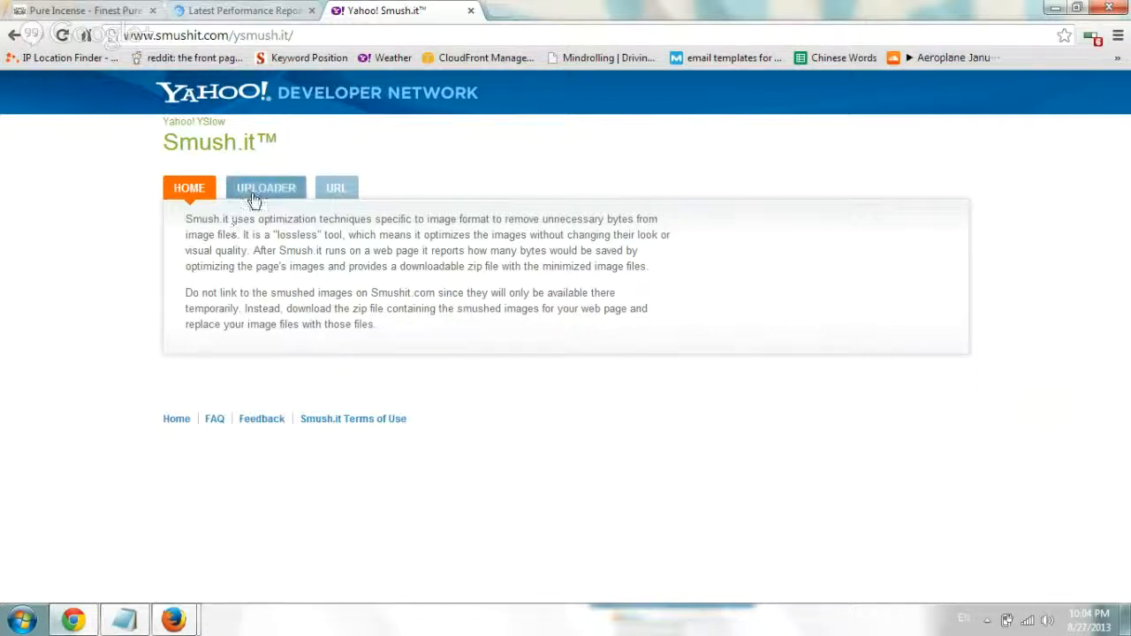
- Open the Smush.it Uploader section to select images to compress
click(266, 187)
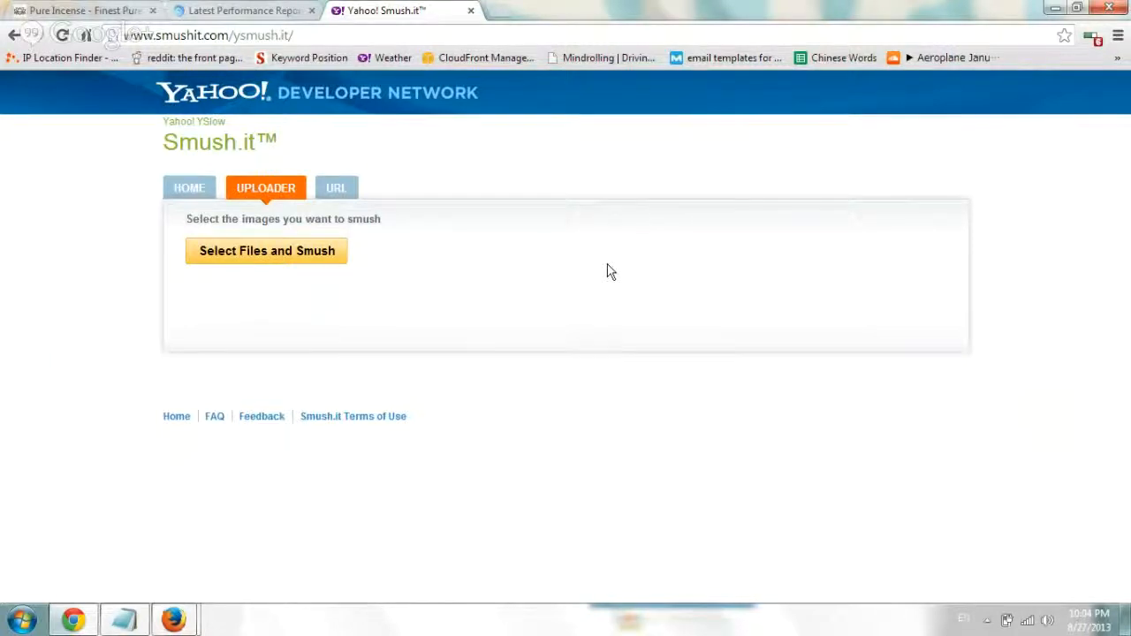
mouse_move(469, 309)
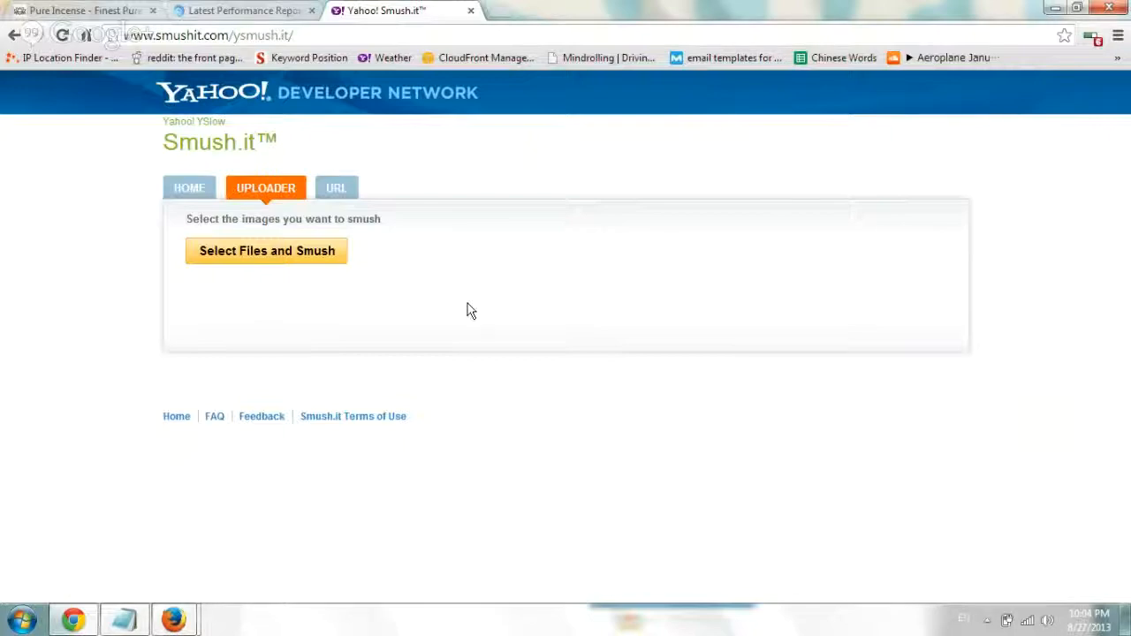